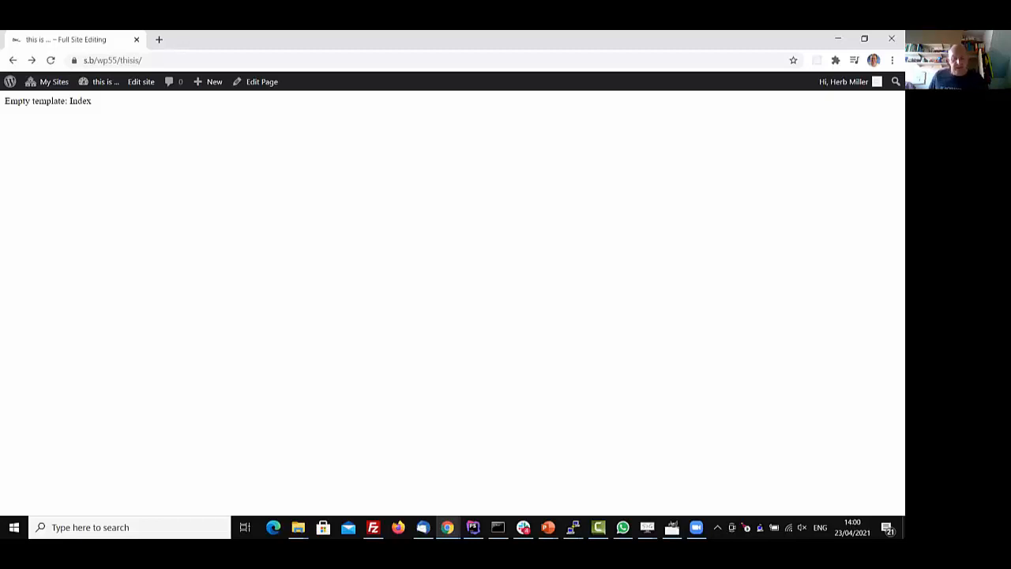
{"action": "mouse_move", "coordinate": [2, 310]}
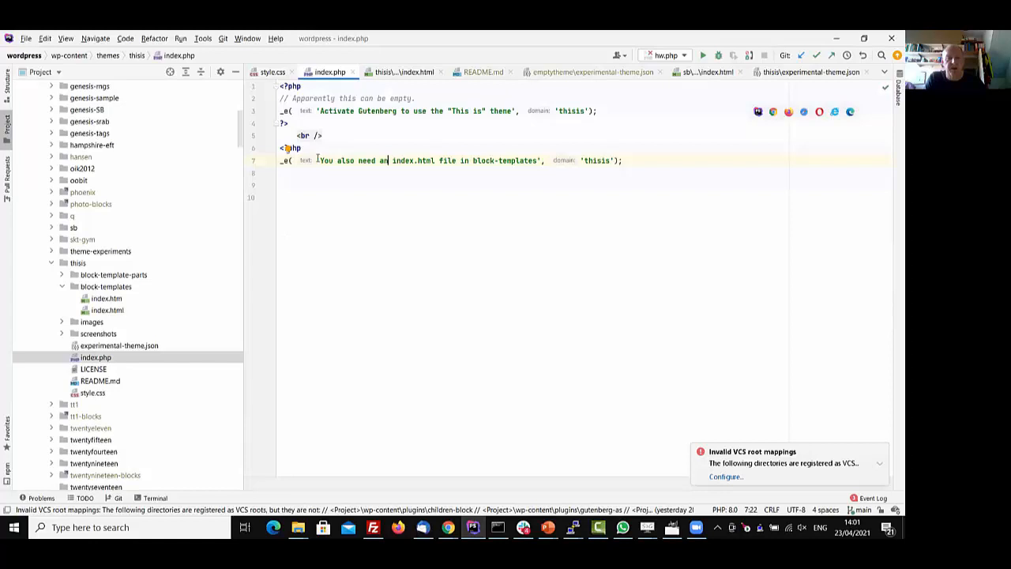
{"action": "mouse_move", "coordinate": [310, 269]}
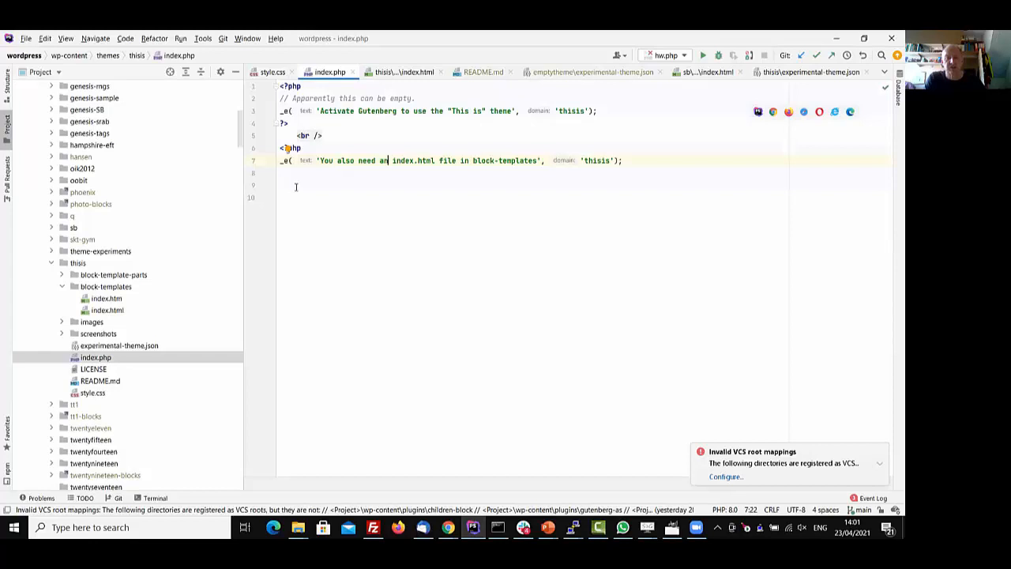
Open block-templates/index.html in PhpStorm and confirm it is empty.
{"action": "double_click", "coordinate": [107, 310]}
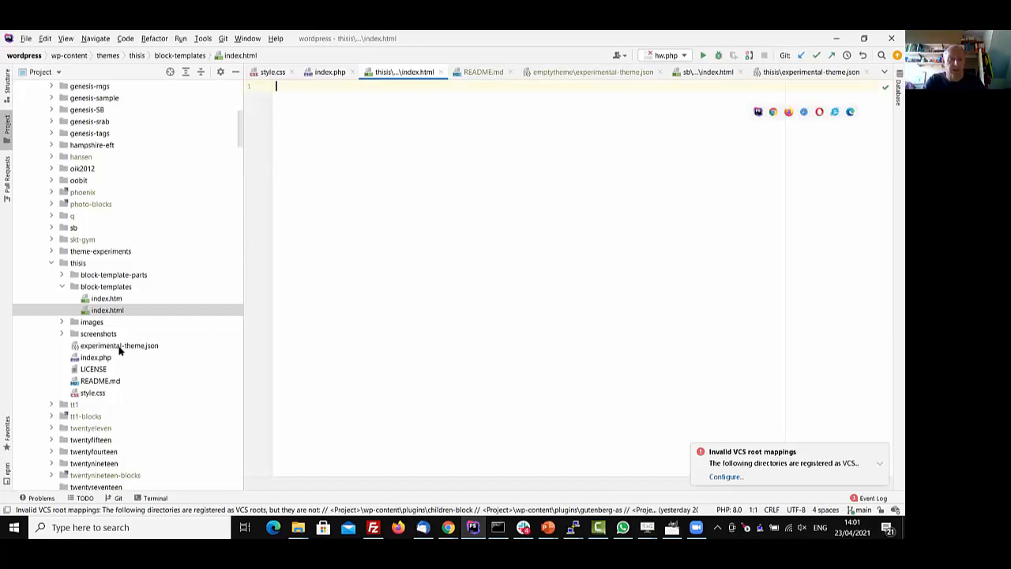
Open the empty experimental-theme.json, then return to the browser showing the empty Index template.
{"action": "left_click", "coordinate": [119, 345]}
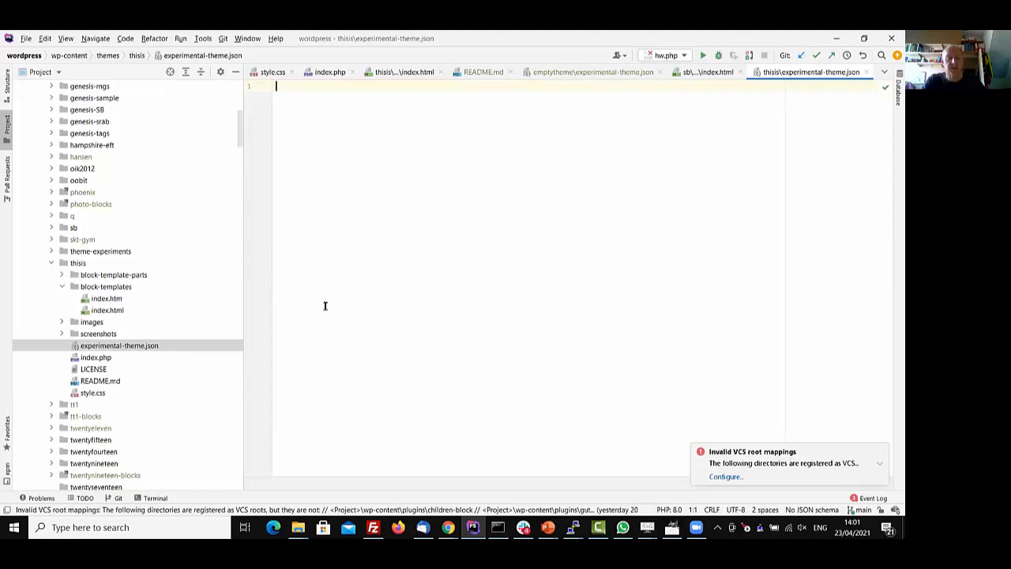
{"action": "left_click", "coordinate": [92, 392]}
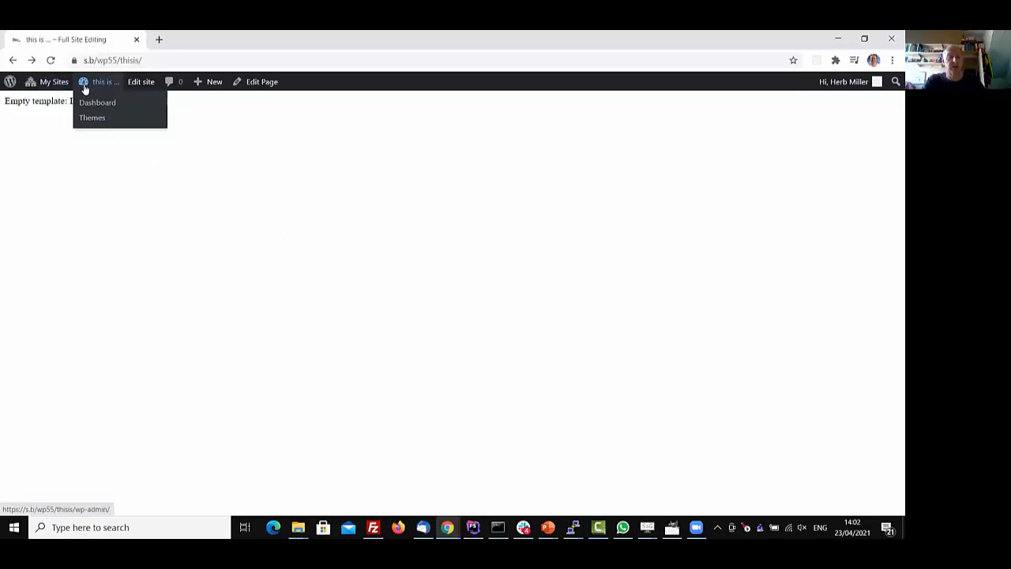
Check Themes, Templates (none found) and Template Parts (header, footer), then return to Dashboard.
{"action": "left_click", "coordinate": [97, 102]}
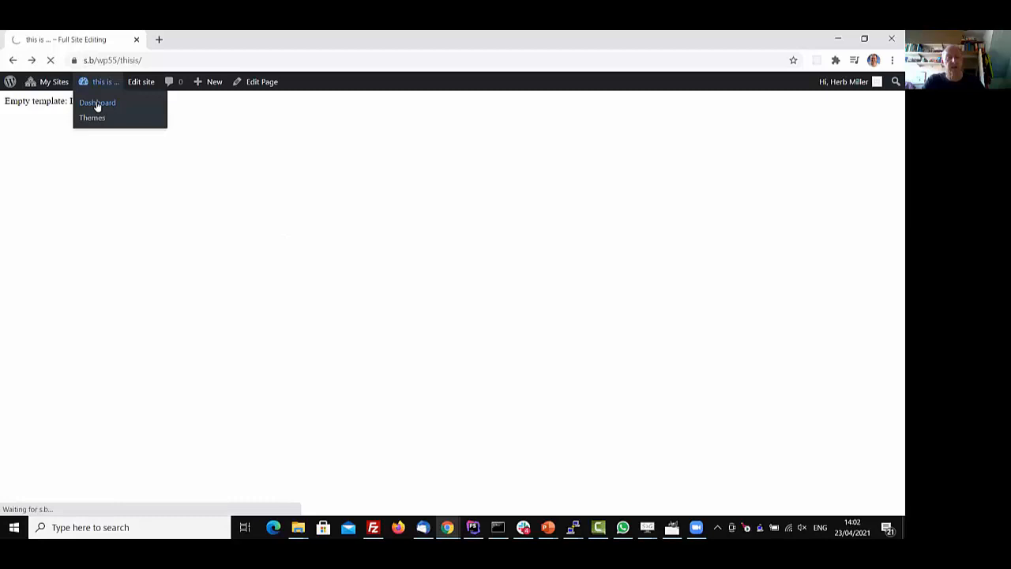
{"action": "left_click", "coordinate": [96, 102]}
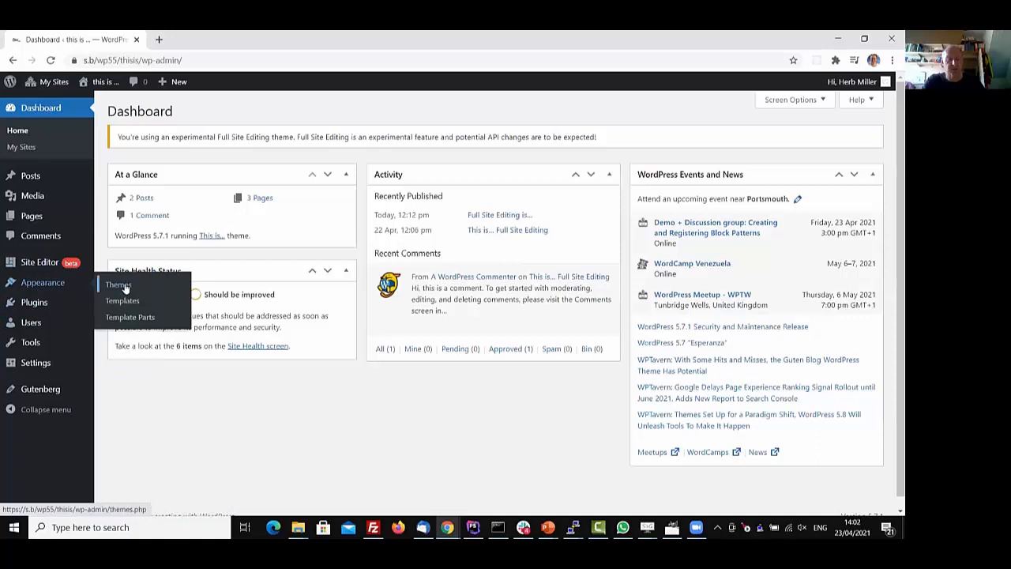
{"action": "left_click", "coordinate": [117, 285]}
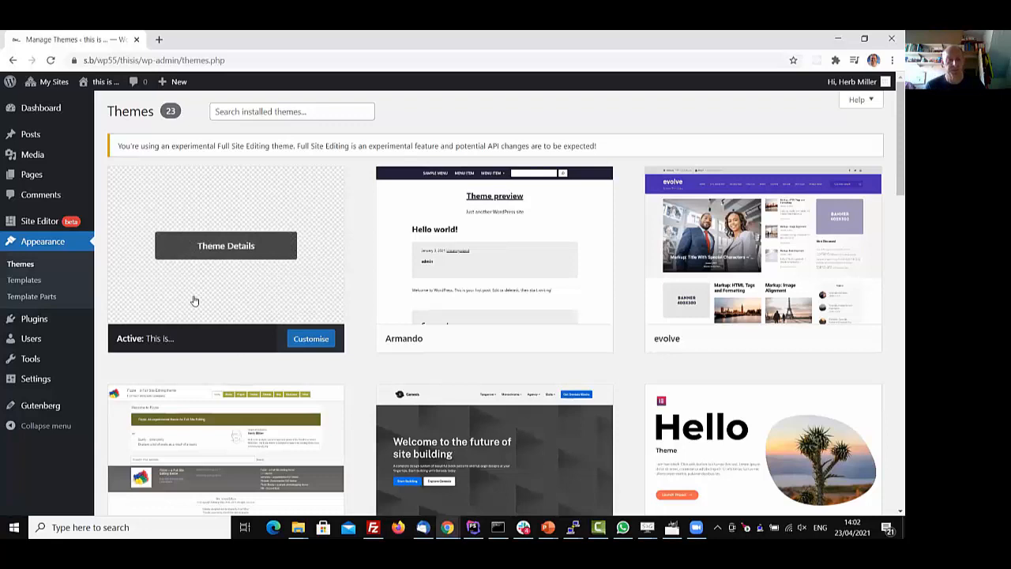
{"action": "left_click", "coordinate": [226, 245]}
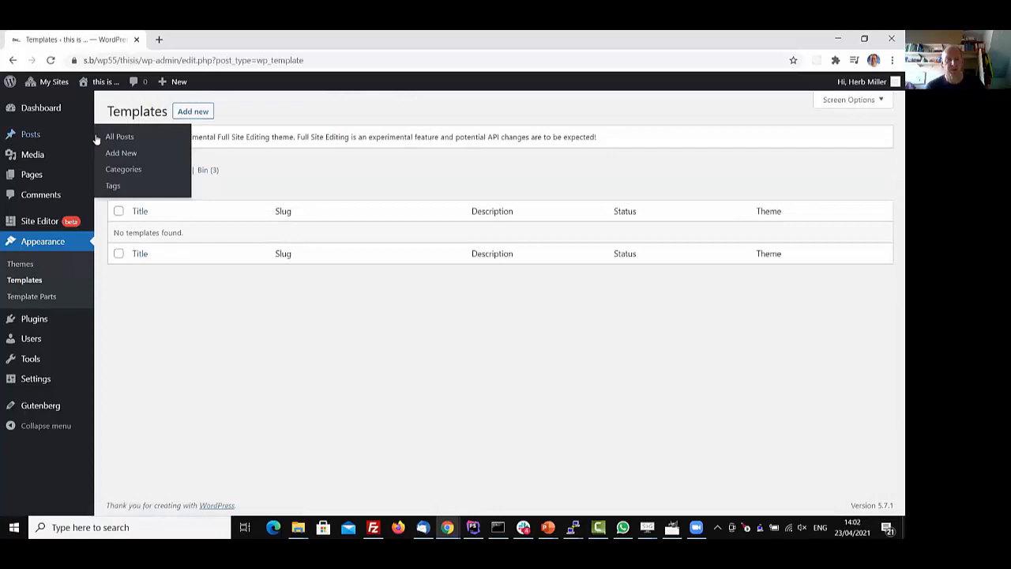
{"action": "left_click", "coordinate": [32, 296]}
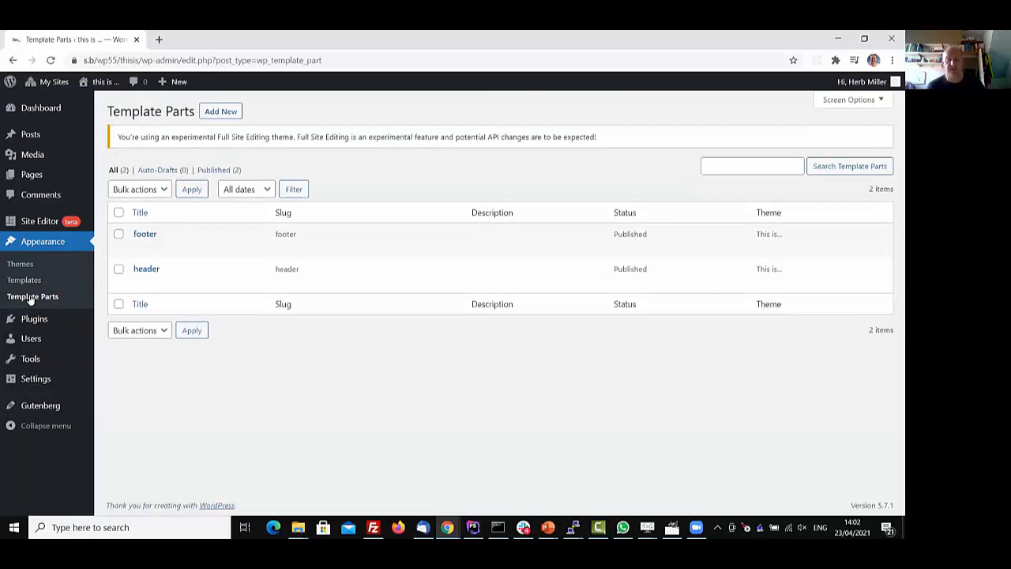
{"action": "left_click", "coordinate": [105, 82]}
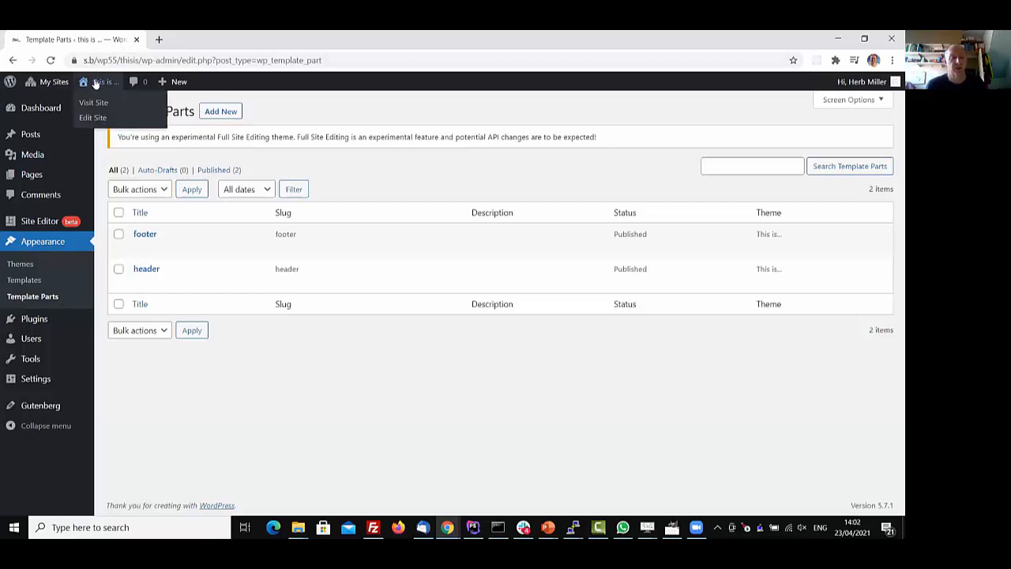
{"action": "left_click", "coordinate": [93, 101]}
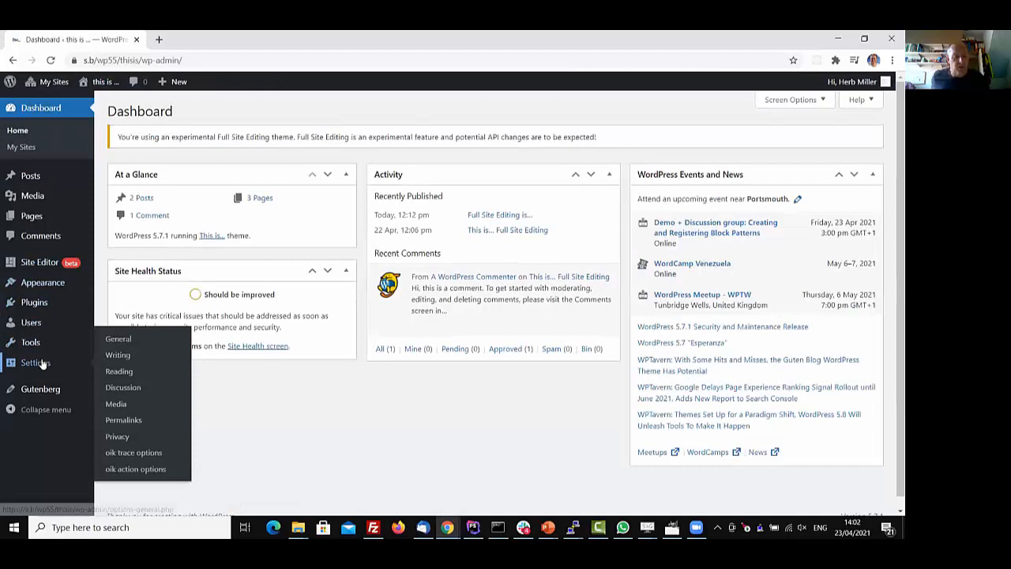
Deactivate and reactivate the Gutenberg plugin, then choose Edit site from the front end.
{"action": "left_click", "coordinate": [33, 303]}
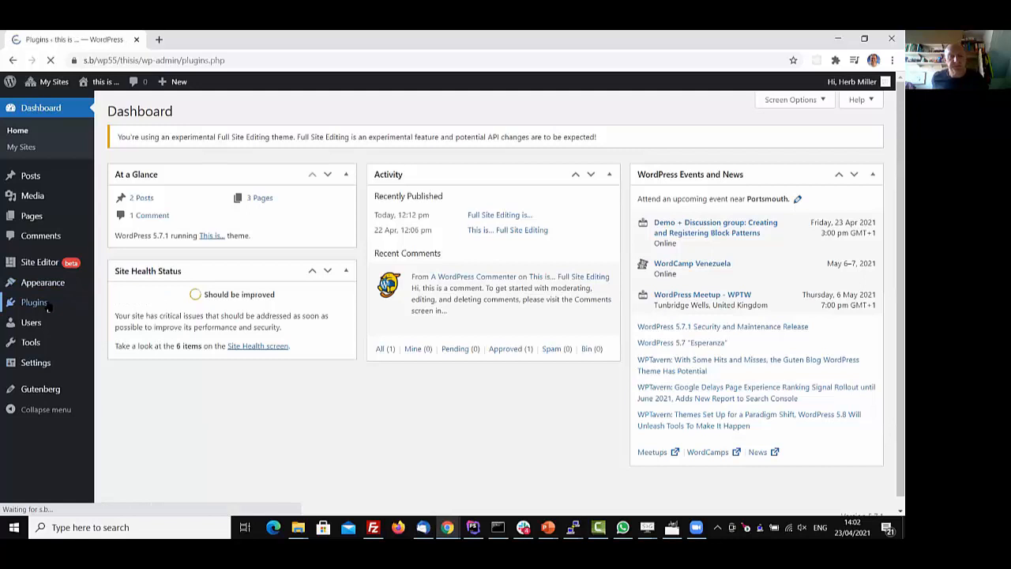
{"action": "left_click", "coordinate": [33, 302]}
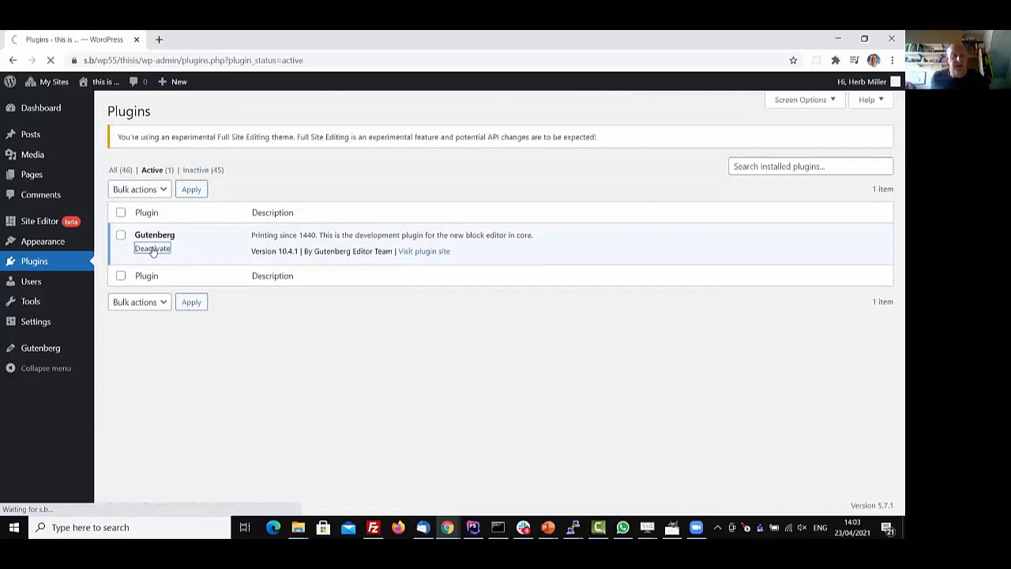
{"action": "left_click", "coordinate": [152, 248]}
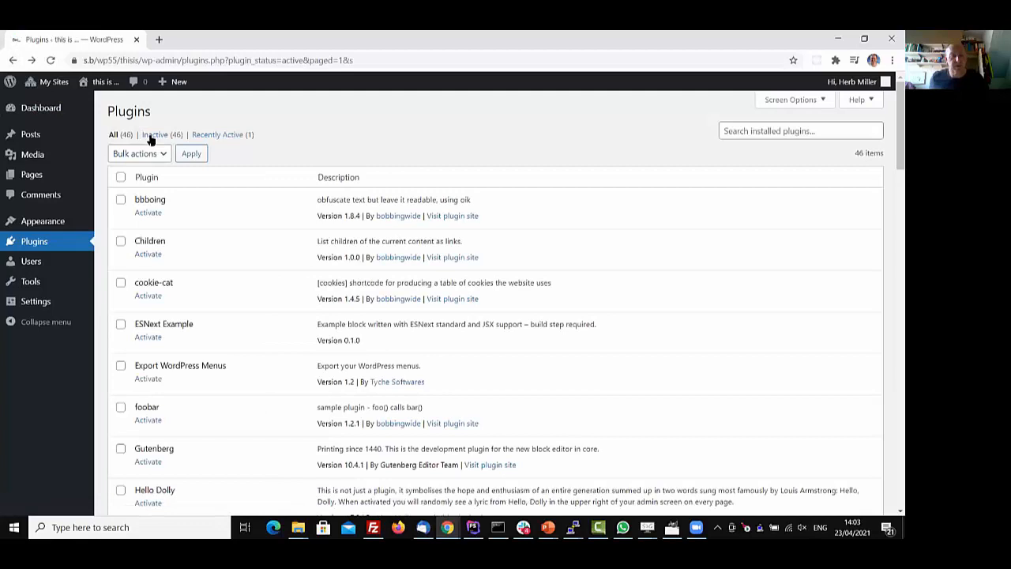
{"action": "left_click", "coordinate": [219, 135]}
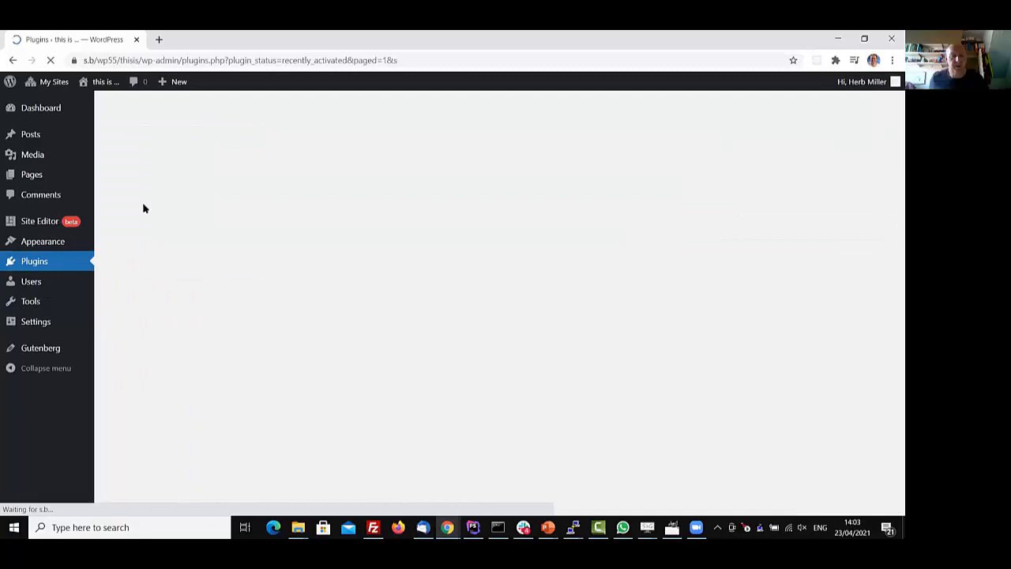
{"action": "left_click", "coordinate": [53, 81]}
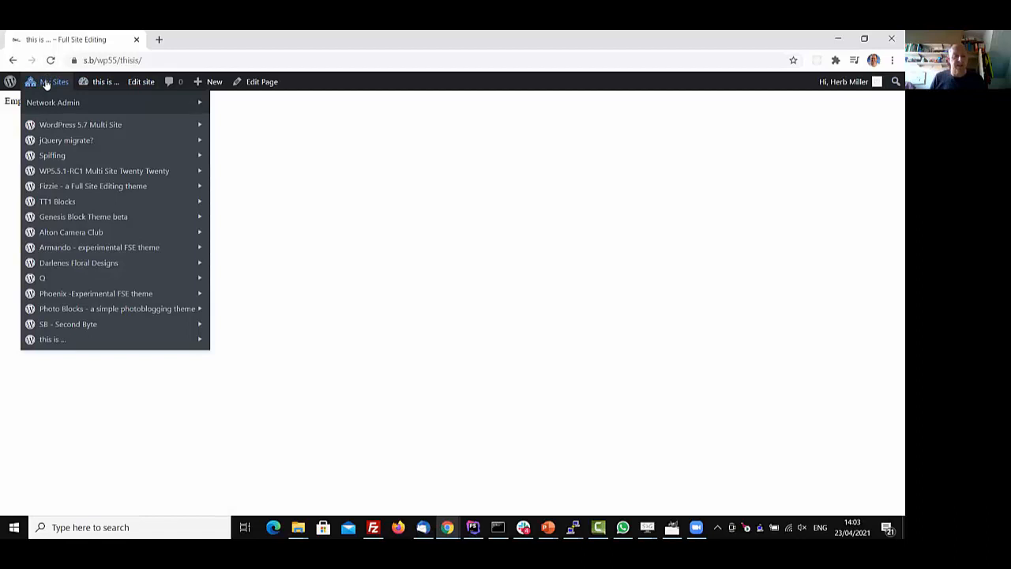
{"action": "left_click", "coordinate": [141, 81]}
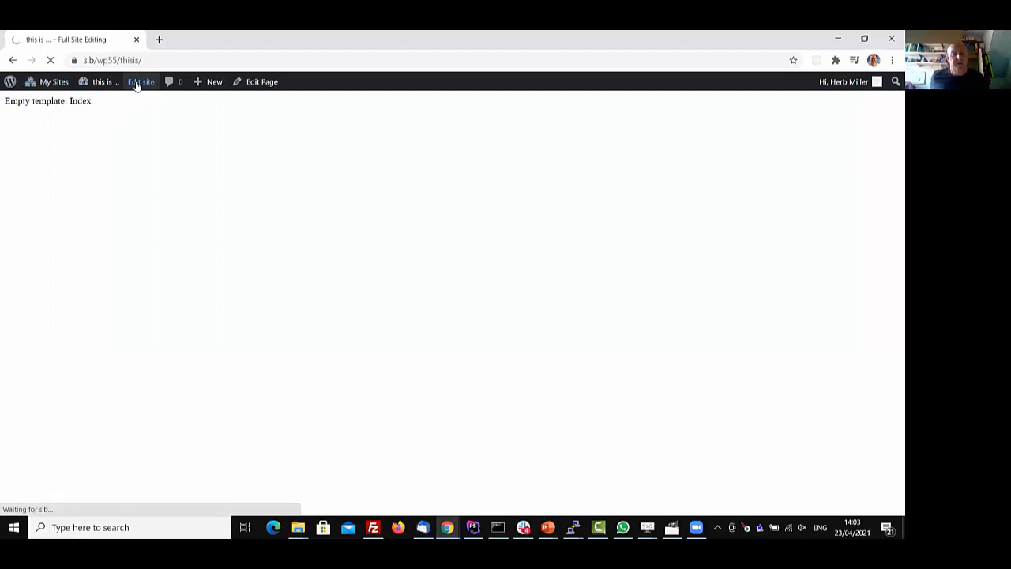
Load the Index template in the Site Editor and place the caret in its empty paragraph.
{"action": "left_click", "coordinate": [140, 81]}
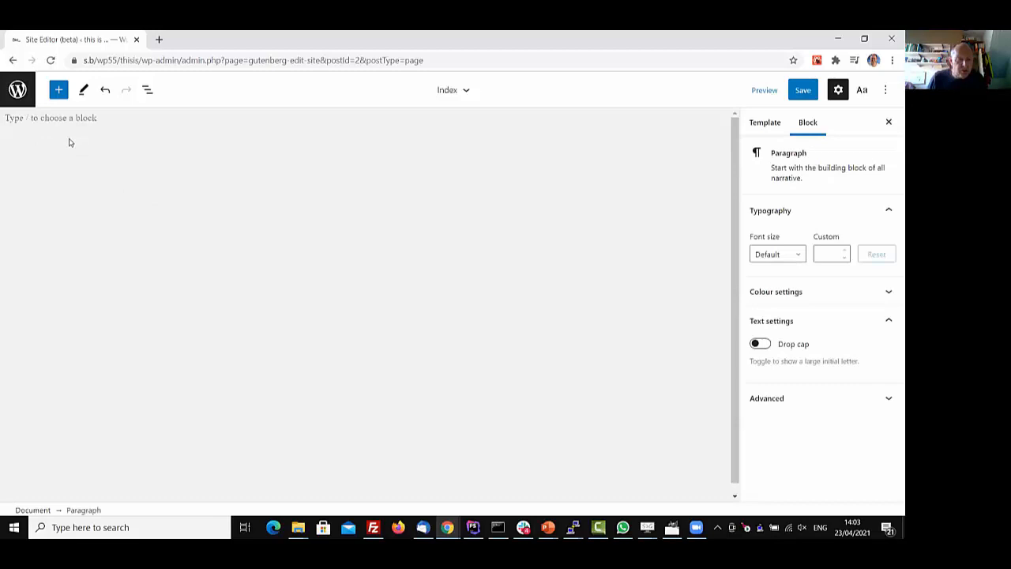
{"action": "left_click", "coordinate": [71, 117]}
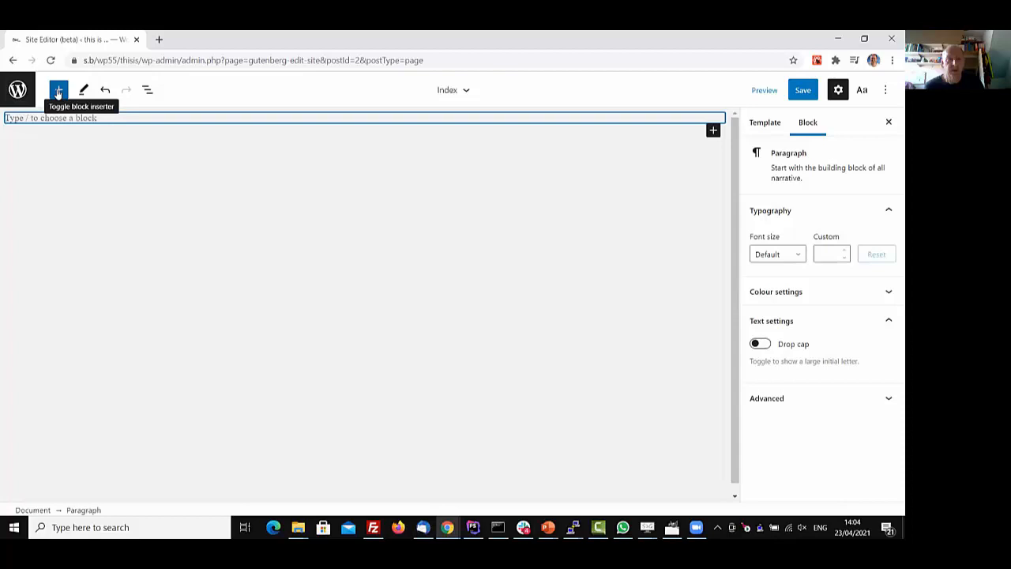
Check the block outline, then browse the inserter's Query patterns: Large, Medium and Small.
{"action": "left_click", "coordinate": [59, 90]}
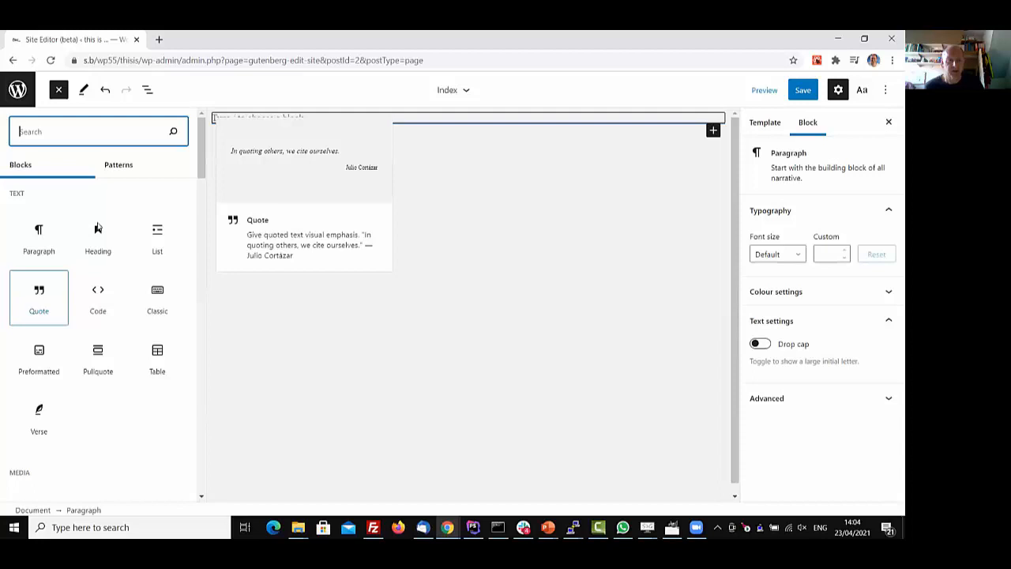
{"action": "left_click", "coordinate": [118, 165]}
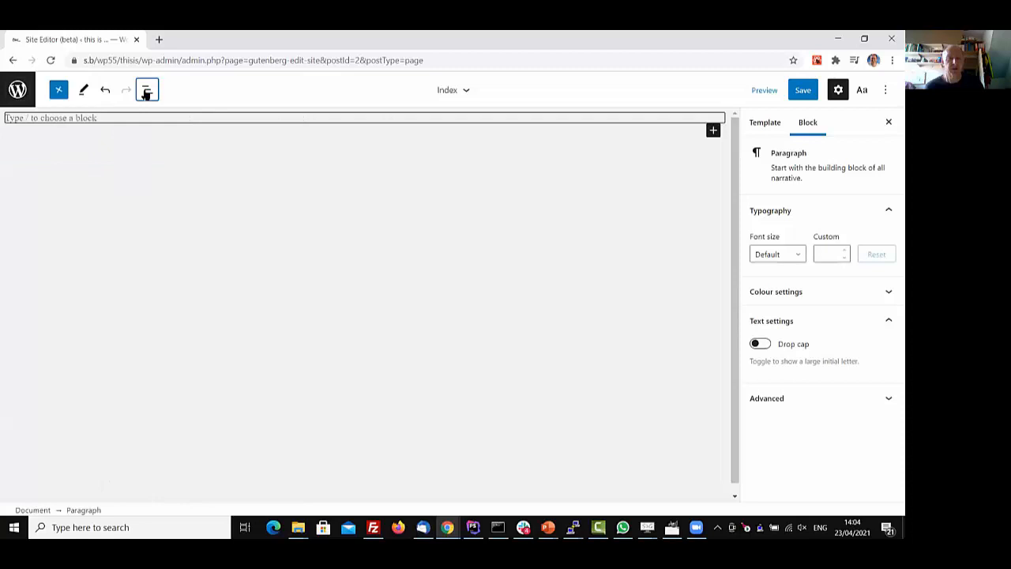
{"action": "left_click", "coordinate": [147, 89]}
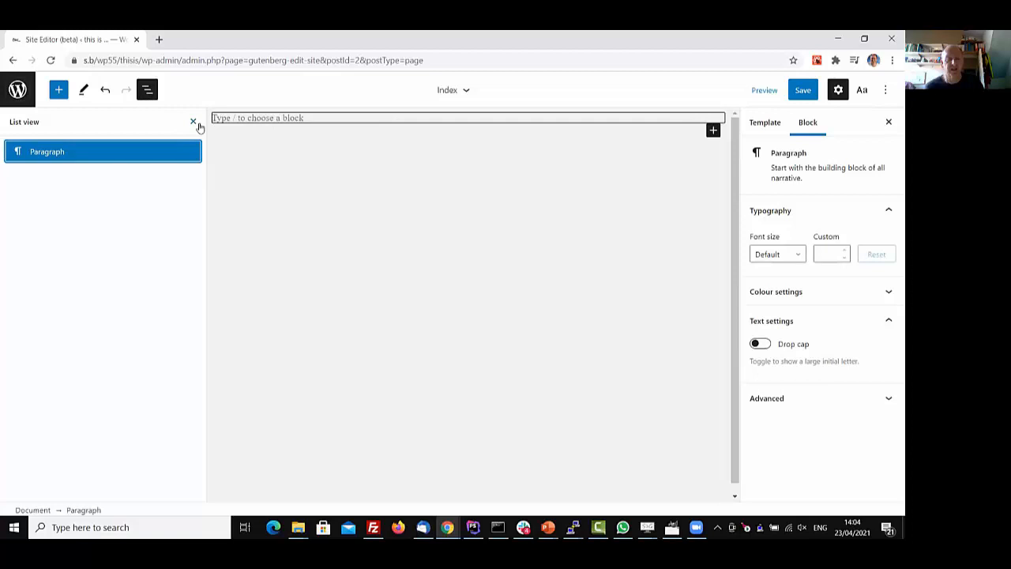
{"action": "left_click", "coordinate": [58, 89]}
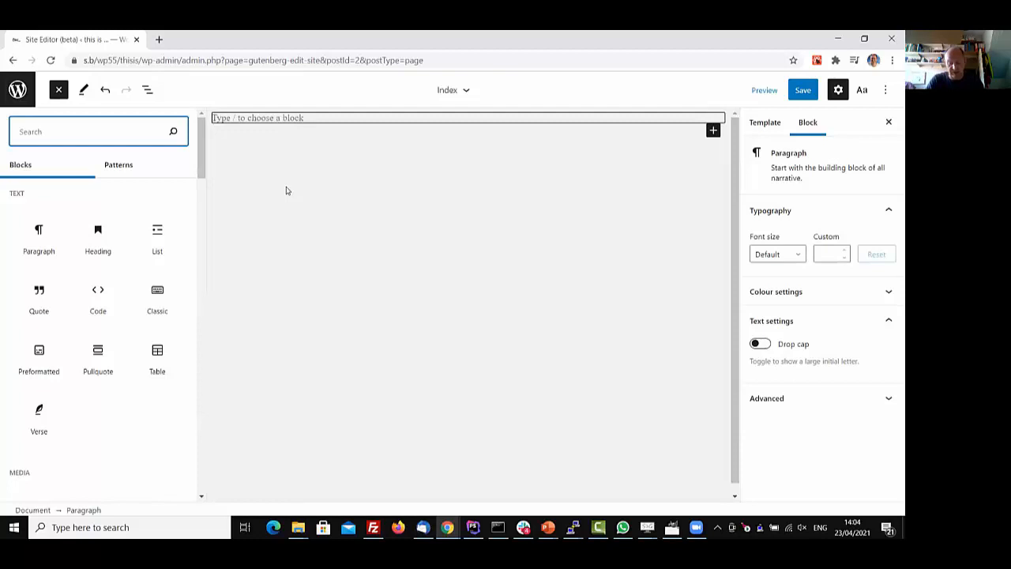
{"action": "left_click", "coordinate": [119, 165]}
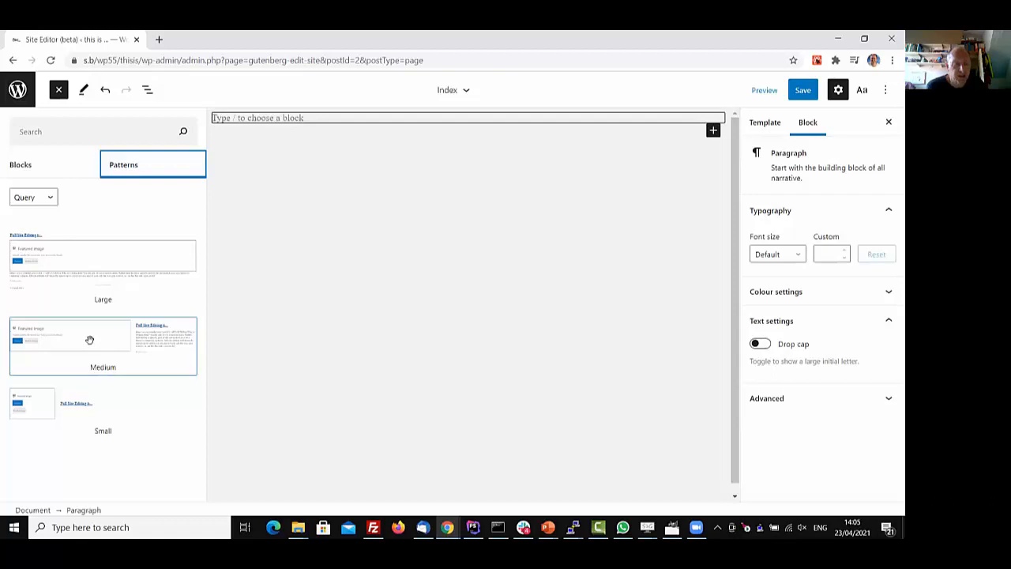
Insert the Medium Query pattern and view its Query Loop and Columns hierarchy in List View.
{"action": "left_click", "coordinate": [103, 340]}
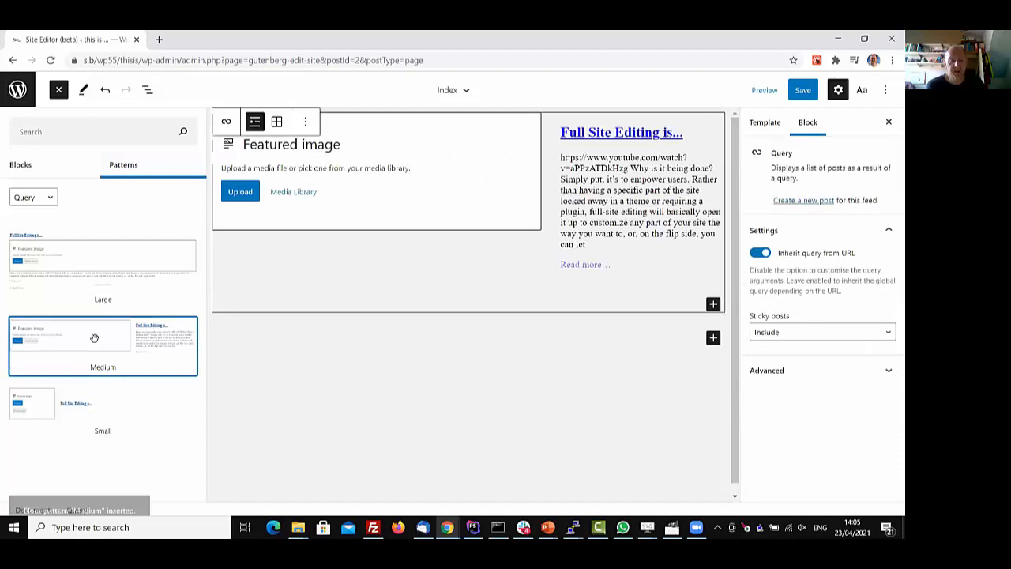
{"action": "left_click", "coordinate": [94, 338]}
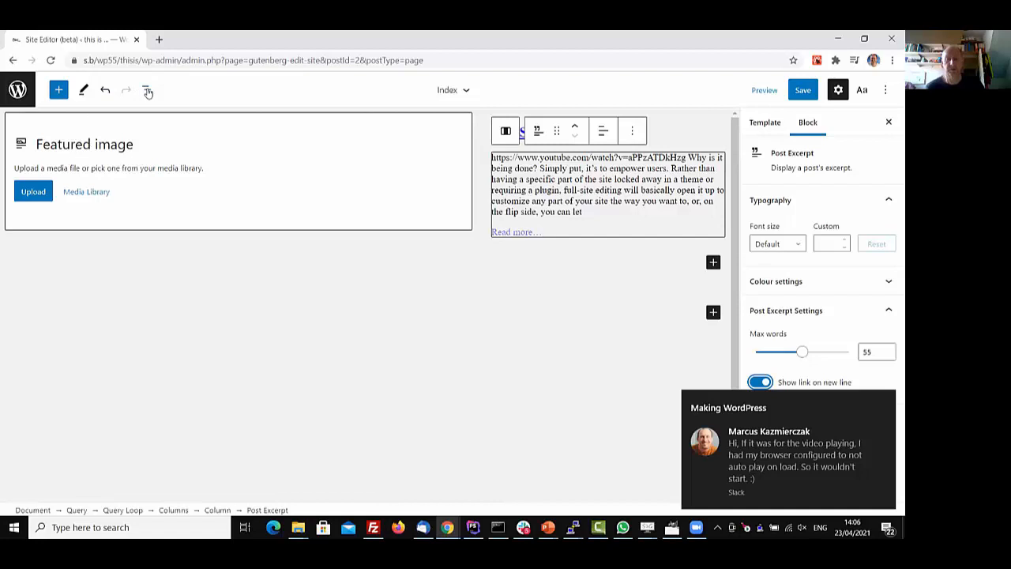
{"action": "left_click", "coordinate": [147, 89]}
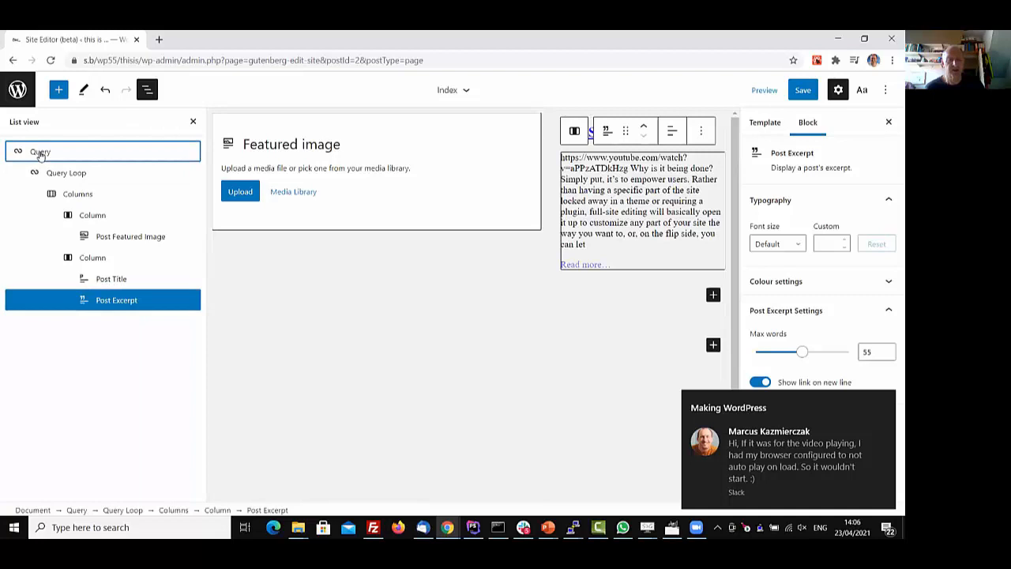
{"action": "left_click", "coordinate": [39, 151]}
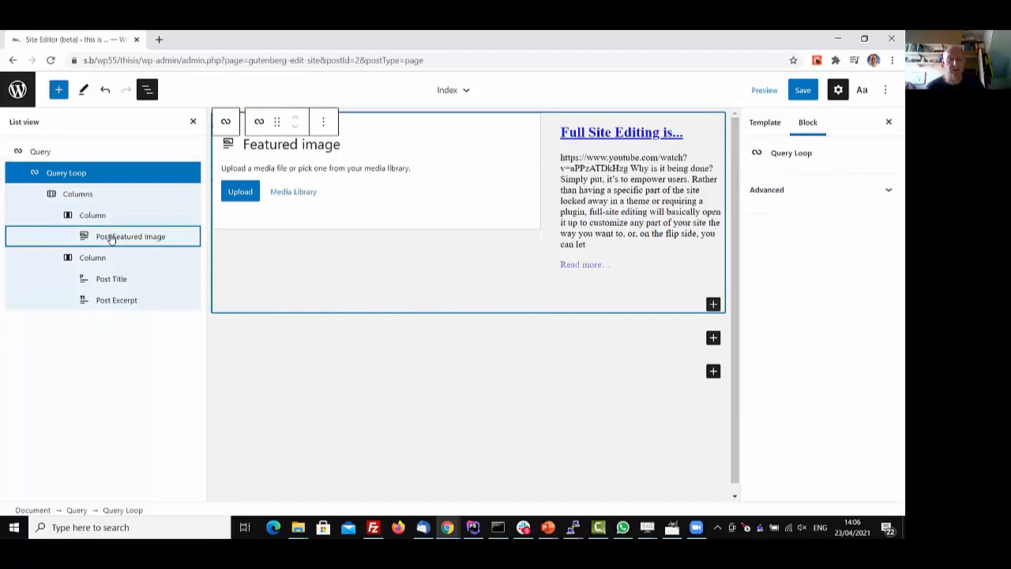
{"action": "left_click", "coordinate": [111, 278]}
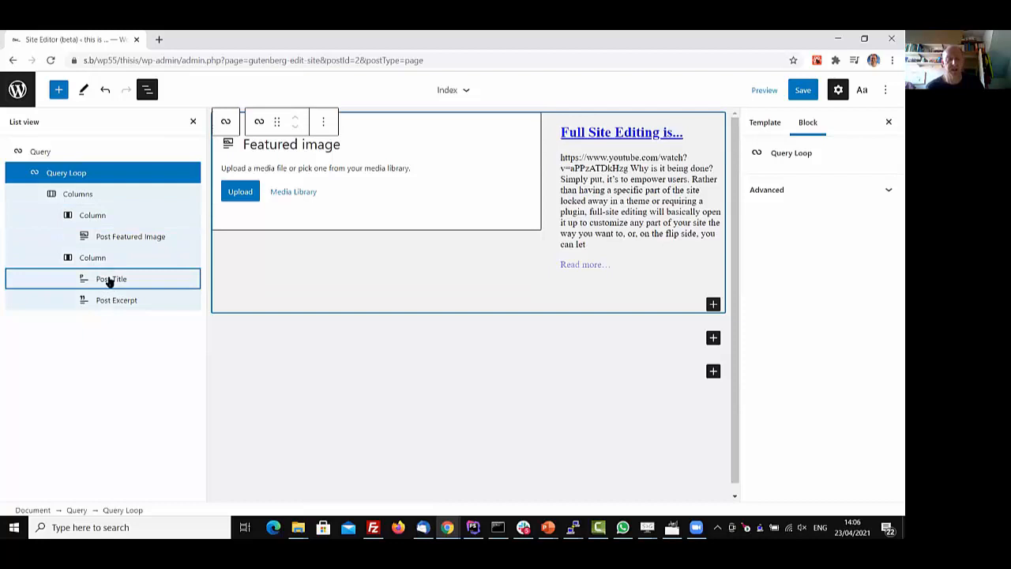
{"action": "left_click", "coordinate": [92, 214]}
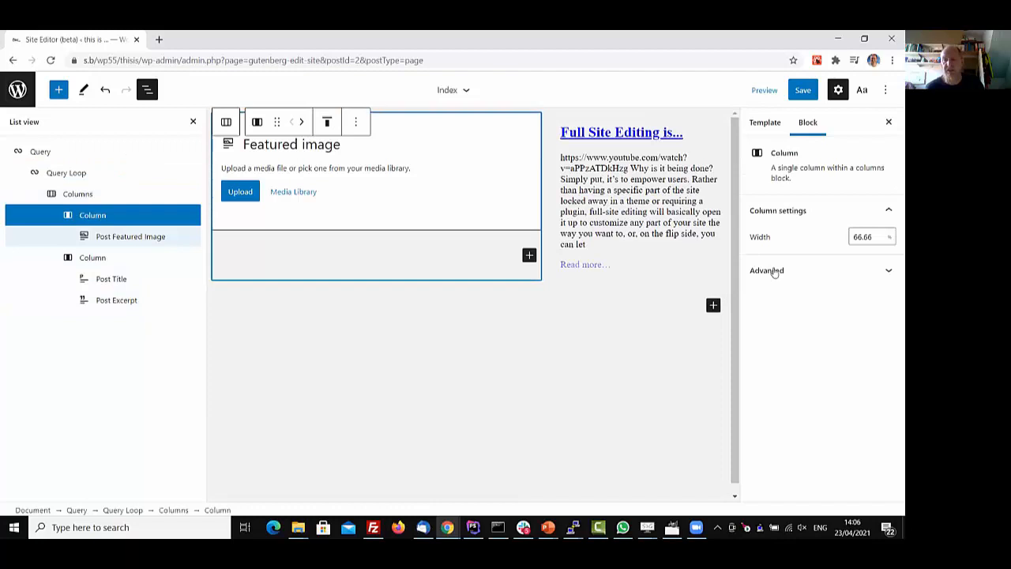
Set the featured image column width to 40 and preview the template at Mobile size.
{"action": "type", "text": "40"}
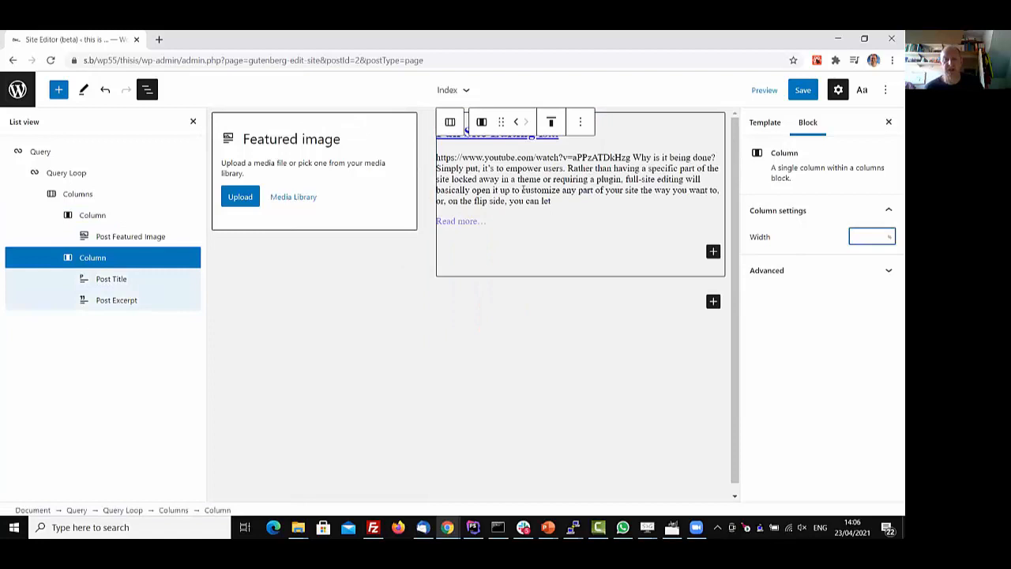
{"action": "left_click", "coordinate": [803, 89]}
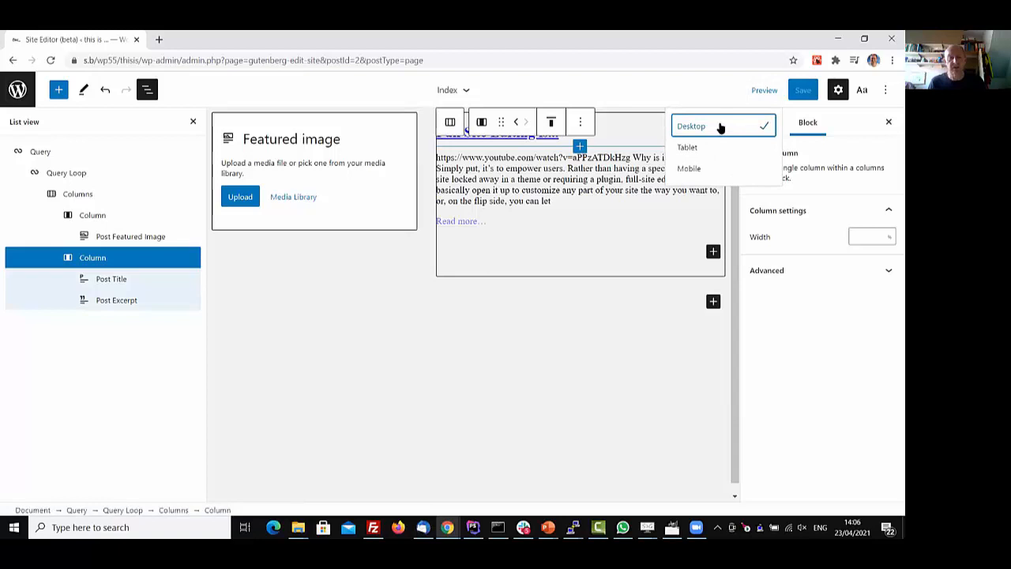
{"action": "left_click", "coordinate": [689, 169]}
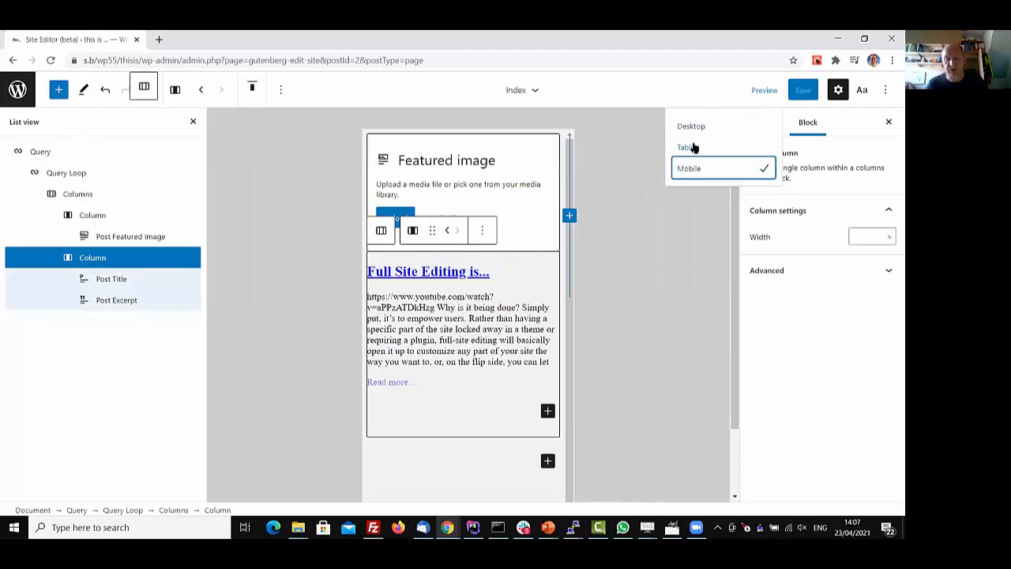
Switch the preview back to Desktop and leave the Site Editor for the Dashboard.
{"action": "left_click", "coordinate": [691, 126]}
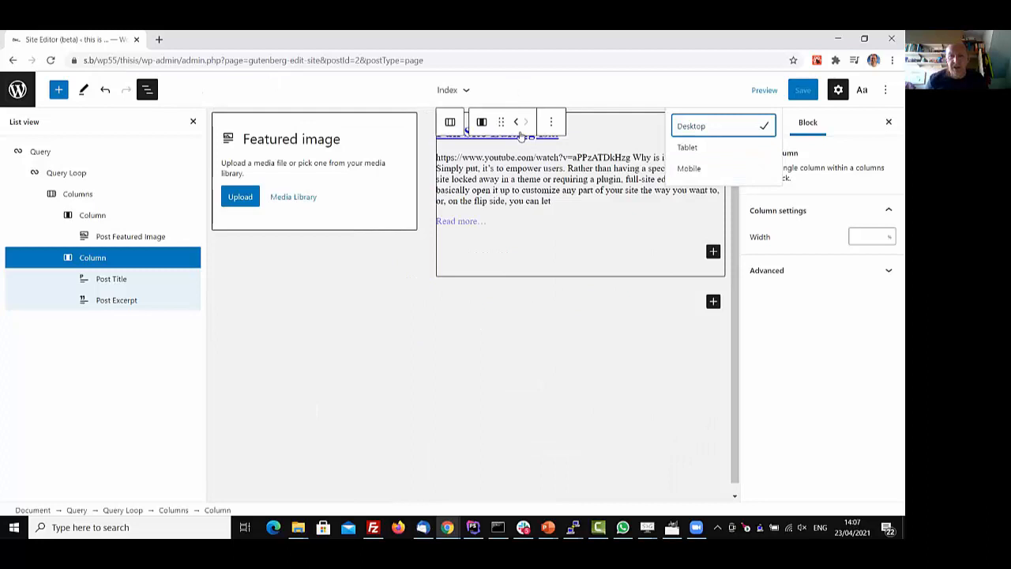
{"action": "left_click", "coordinate": [58, 89]}
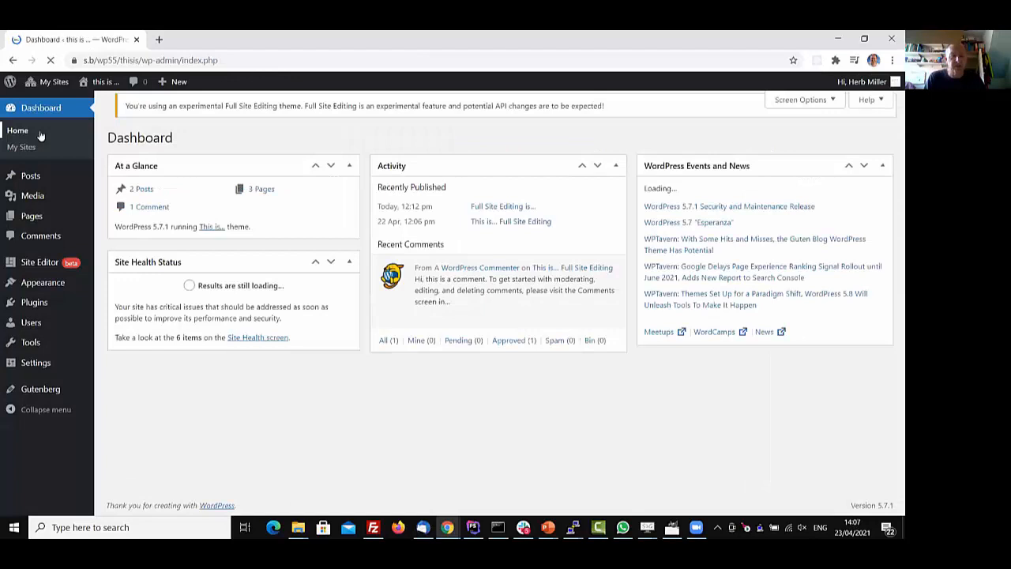
Reopen the Site Editor from the admin menu and show its Theme and Content navigation panel.
{"action": "left_click", "coordinate": [41, 261]}
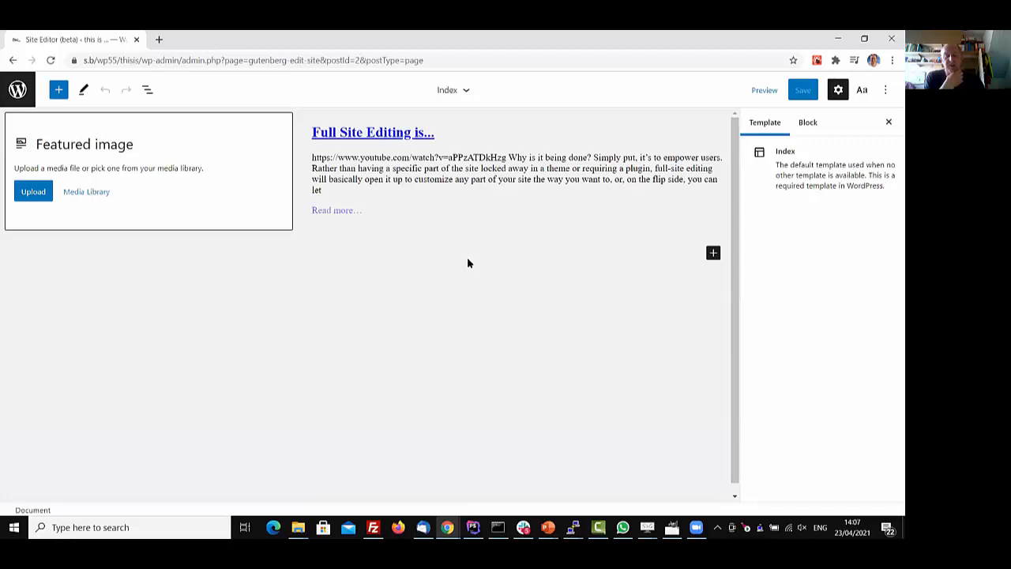
{"action": "mouse_move", "coordinate": [422, 236]}
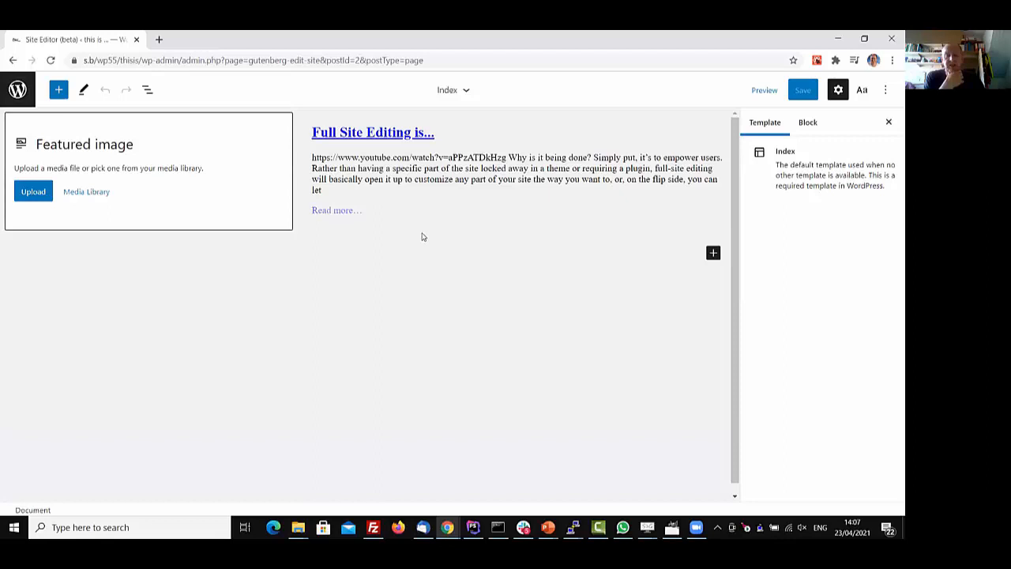
{"action": "left_click", "coordinate": [148, 89]}
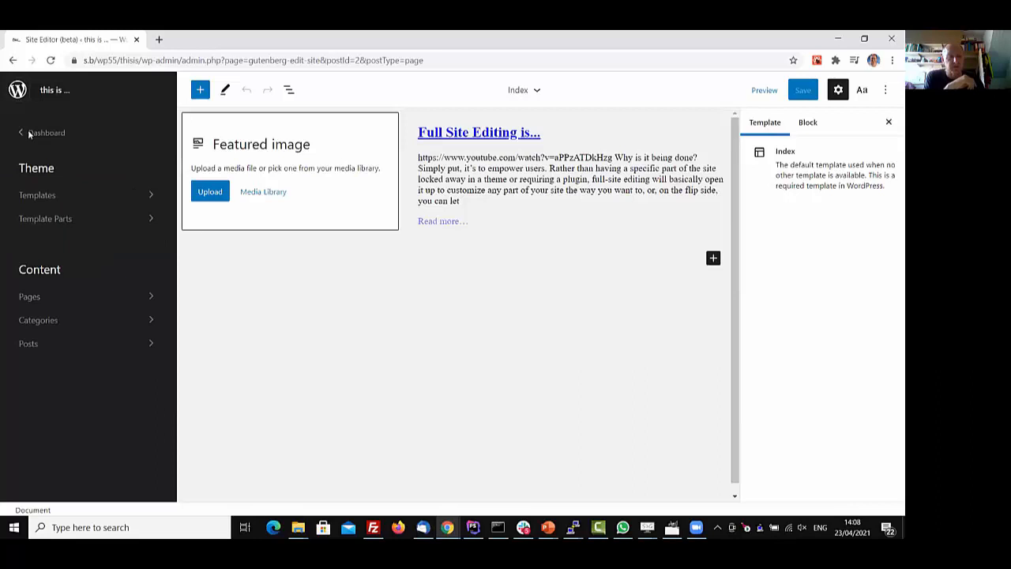
Return to the dashboard and open Reading settings to confirm the homepage shows latest posts.
{"action": "left_click", "coordinate": [47, 133]}
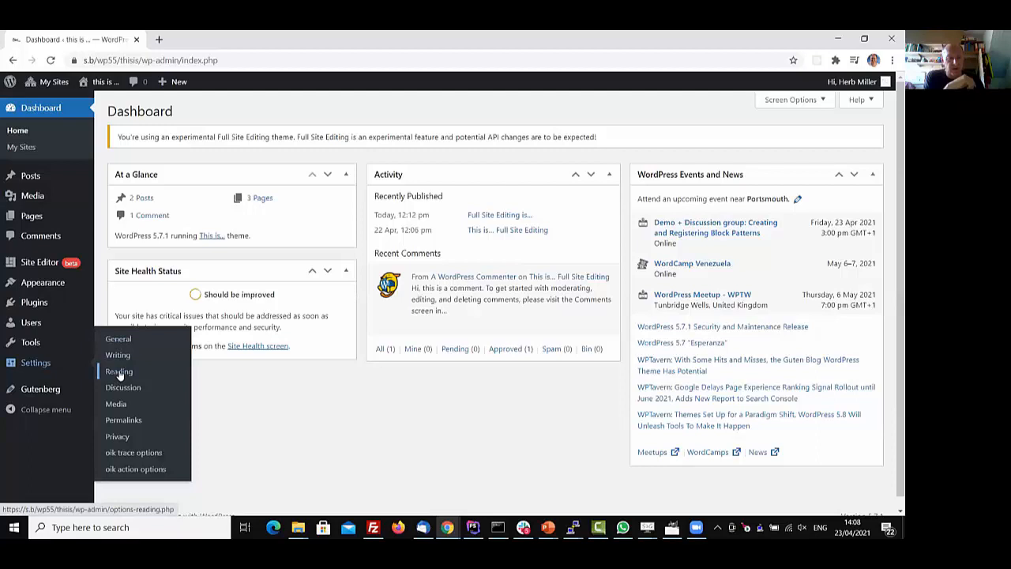
{"action": "left_click", "coordinate": [119, 371]}
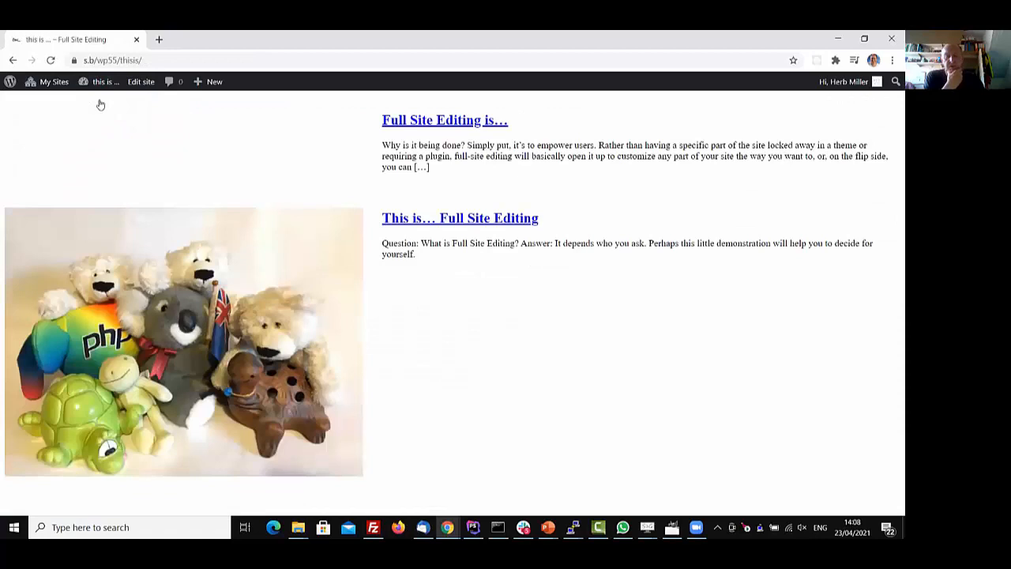
{"action": "mouse_move", "coordinate": [415, 120]}
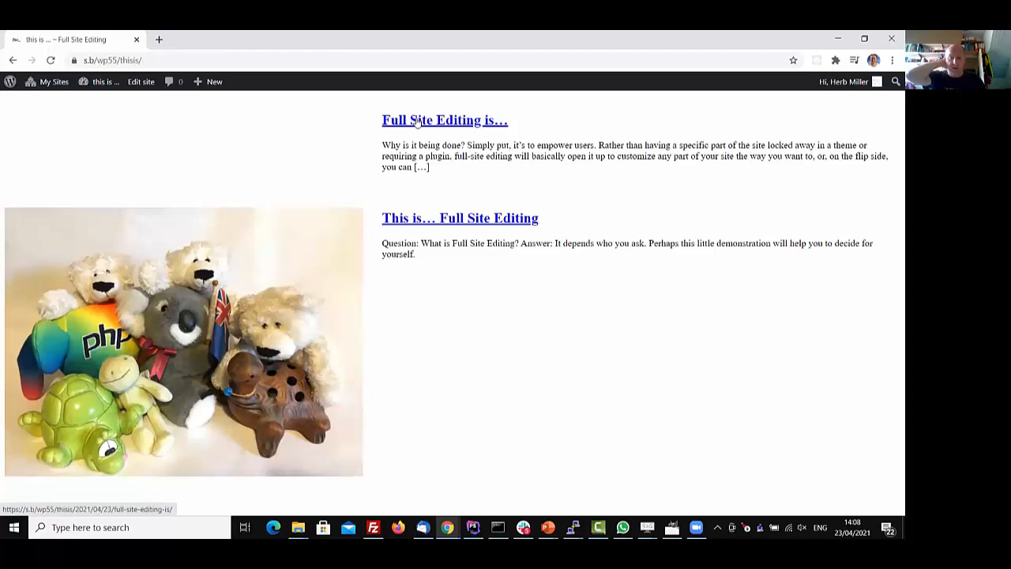
View the 'Full Site Editing is…' post page, then launch Edit site from the admin bar.
{"action": "left_click", "coordinate": [444, 120]}
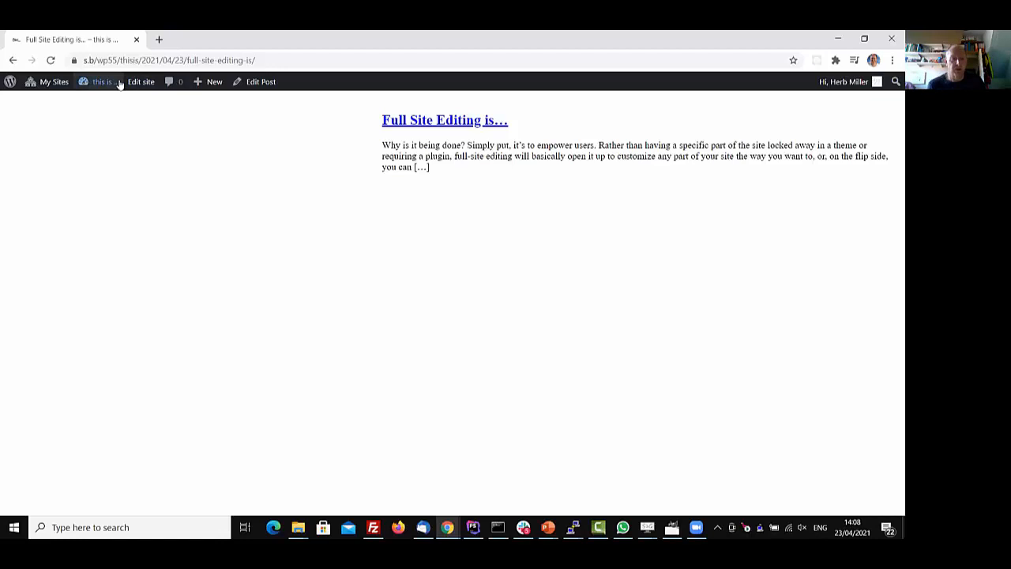
{"action": "left_click", "coordinate": [141, 81]}
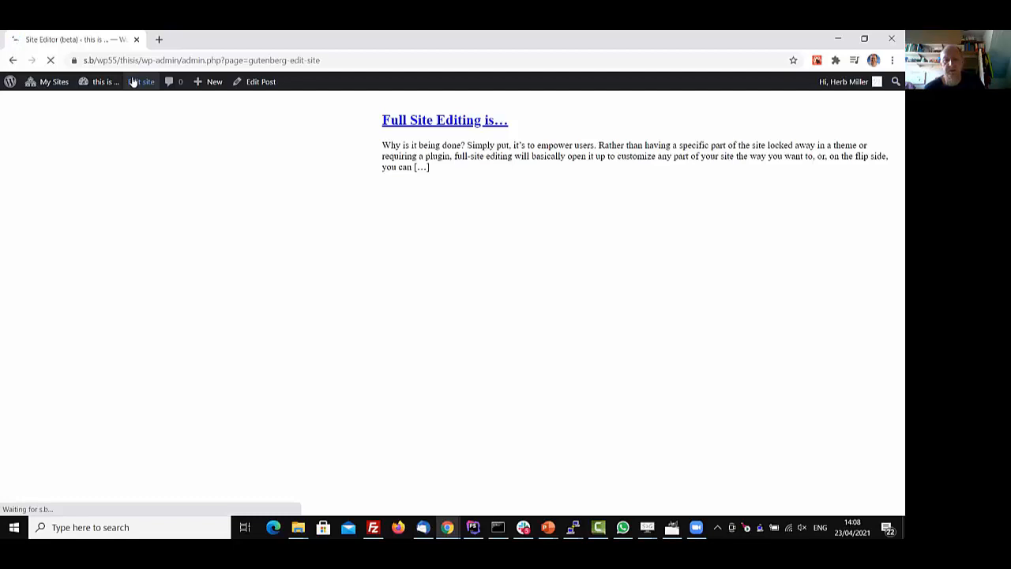
Reopen the Index template in the Site Editor and select the Post Excerpt block.
{"action": "left_click", "coordinate": [141, 81]}
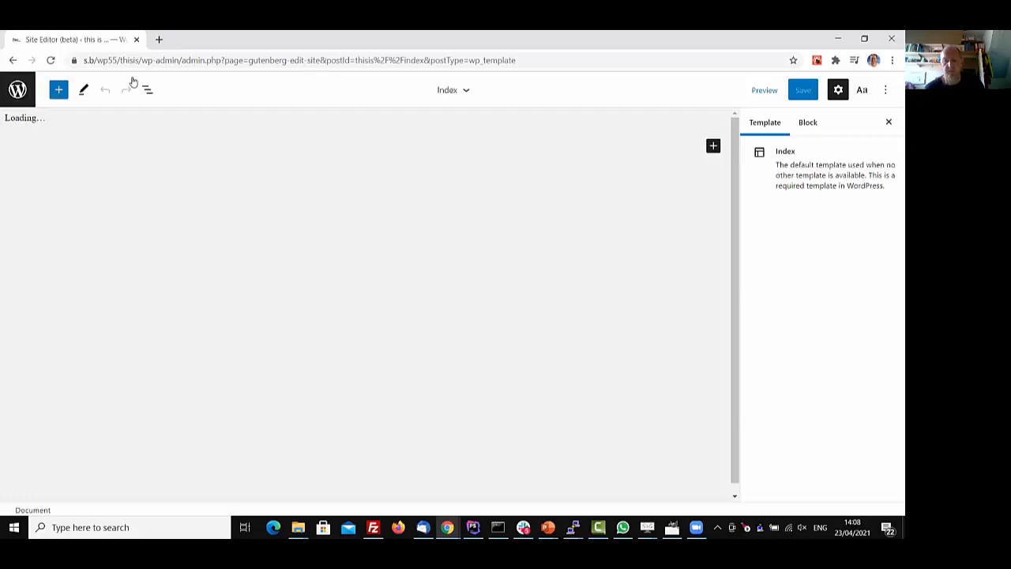
{"action": "left_click", "coordinate": [358, 131]}
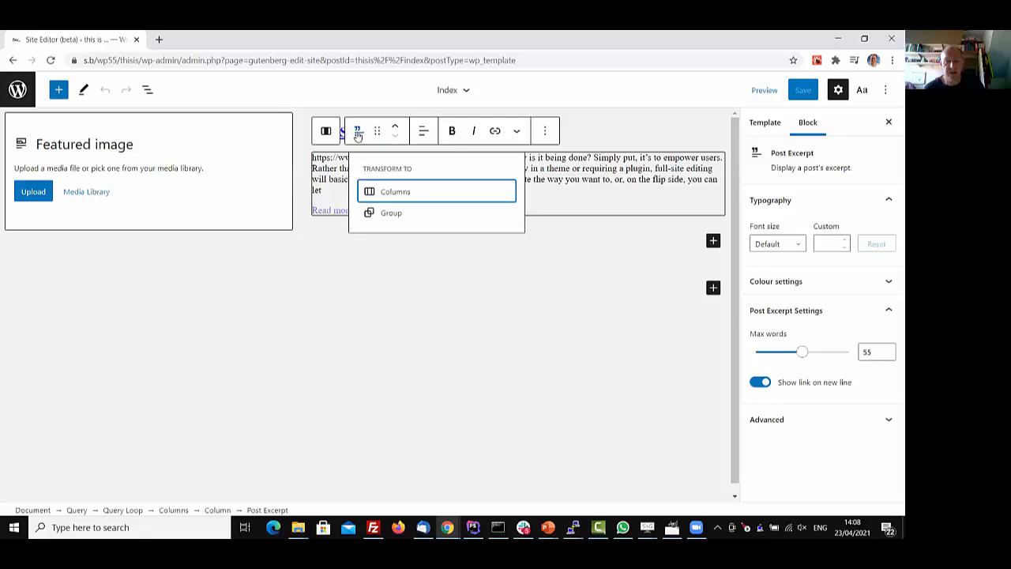
{"action": "mouse_move", "coordinate": [545, 130]}
{"action": "type", "text": "post"}
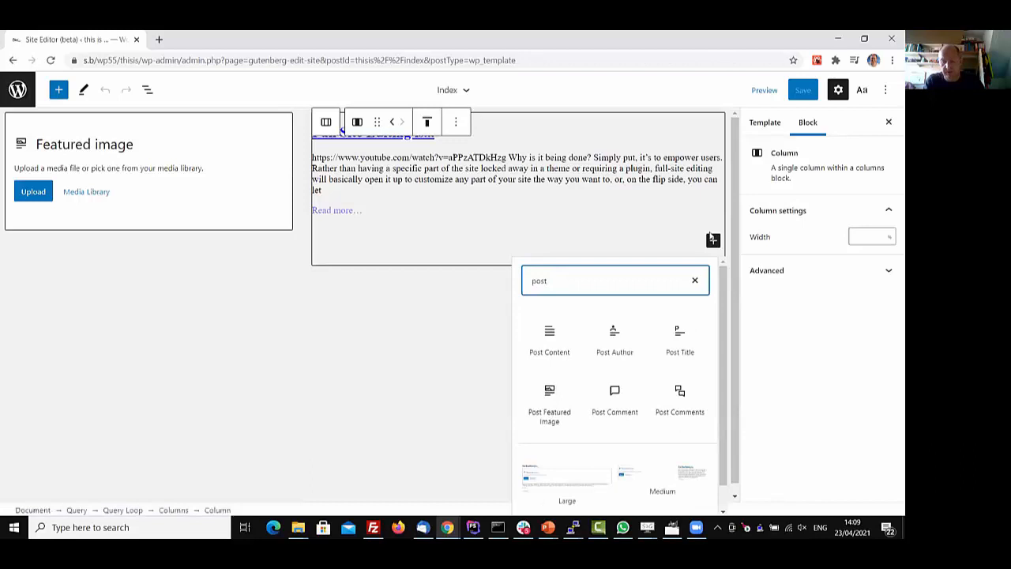
Add a Post Content block to the column and move the Post Excerpt below it.
{"action": "left_click", "coordinate": [549, 340]}
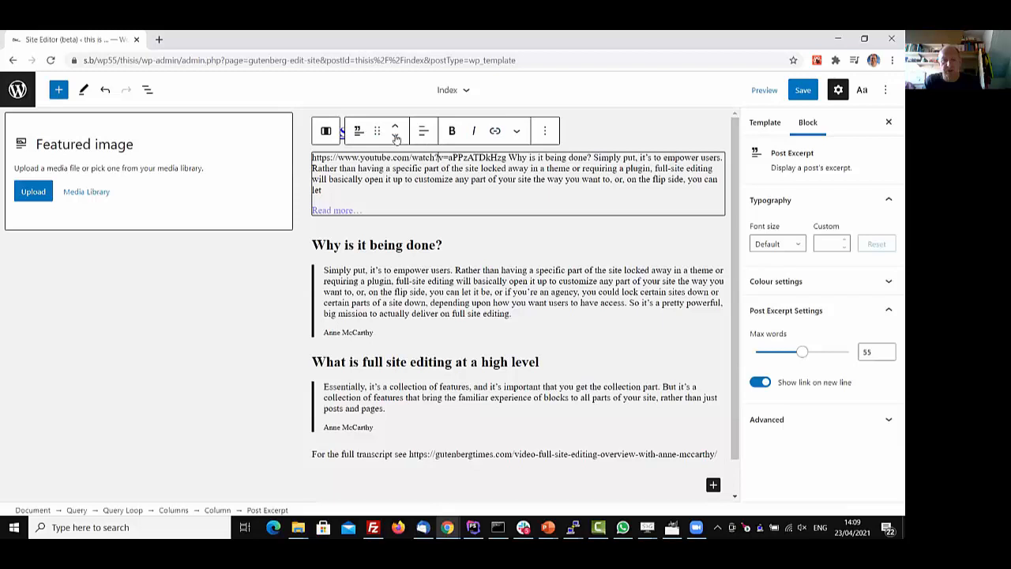
{"action": "left_click", "coordinate": [544, 130]}
{"action": "type", "text": "/sep"}
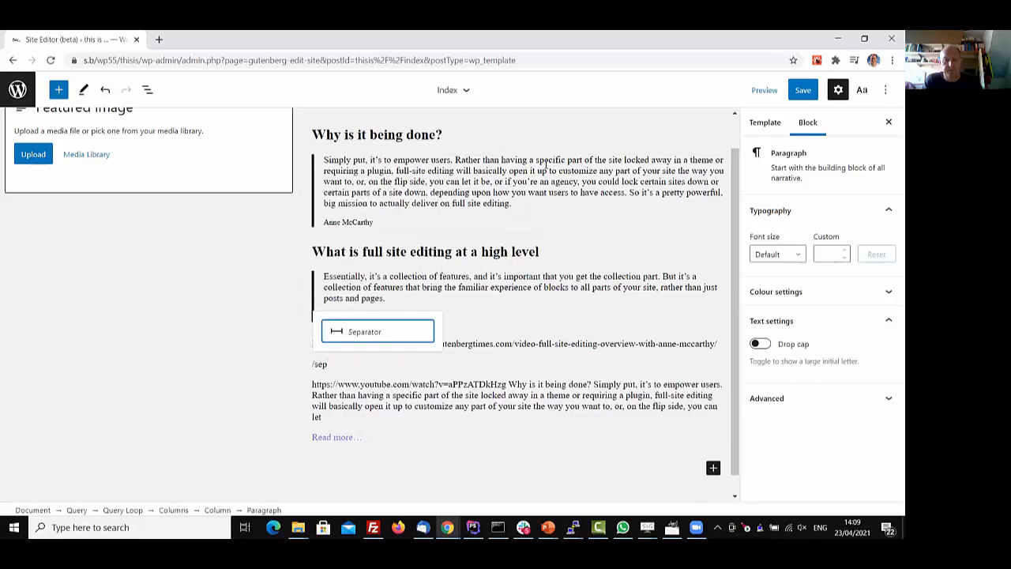
Insert a Separator between post content and excerpt, then grab the site URL.
{"action": "left_click", "coordinate": [803, 90]}
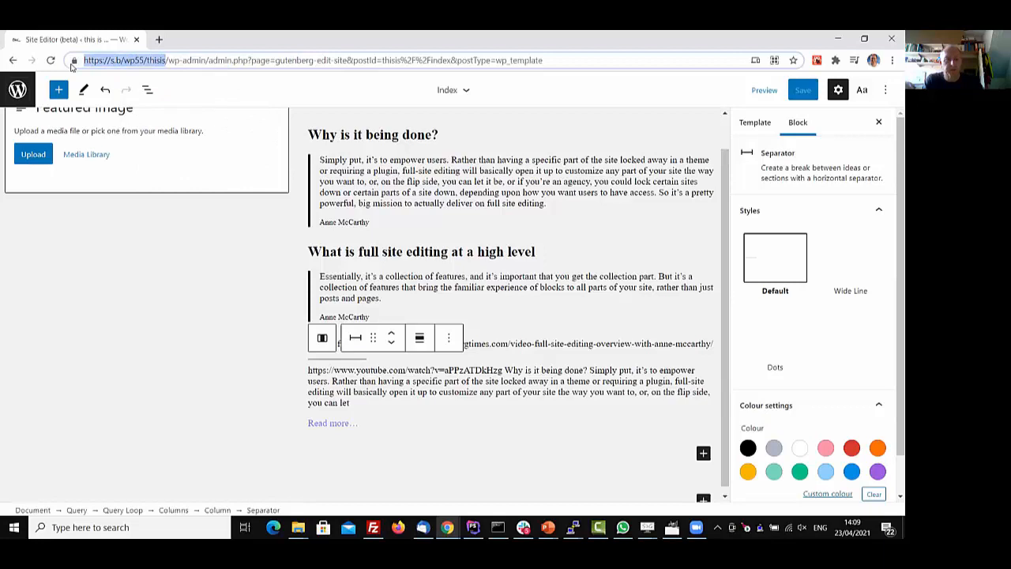
{"action": "left_click", "coordinate": [159, 40]}
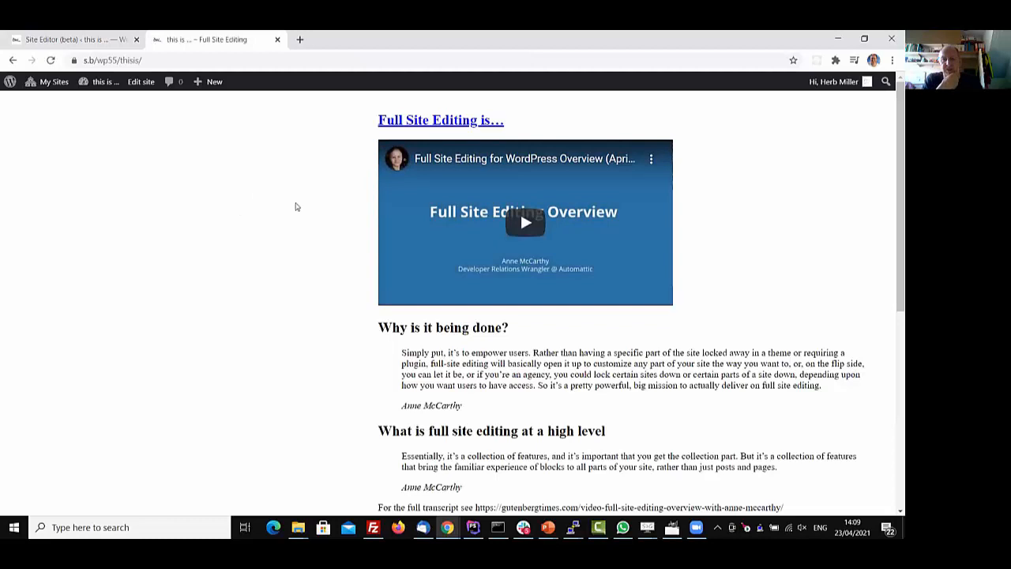
Scroll the home page past the first post's content, separator and excerpt to the second post.
{"action": "scroll", "scroll_direction": "down", "scroll_amount": 3}
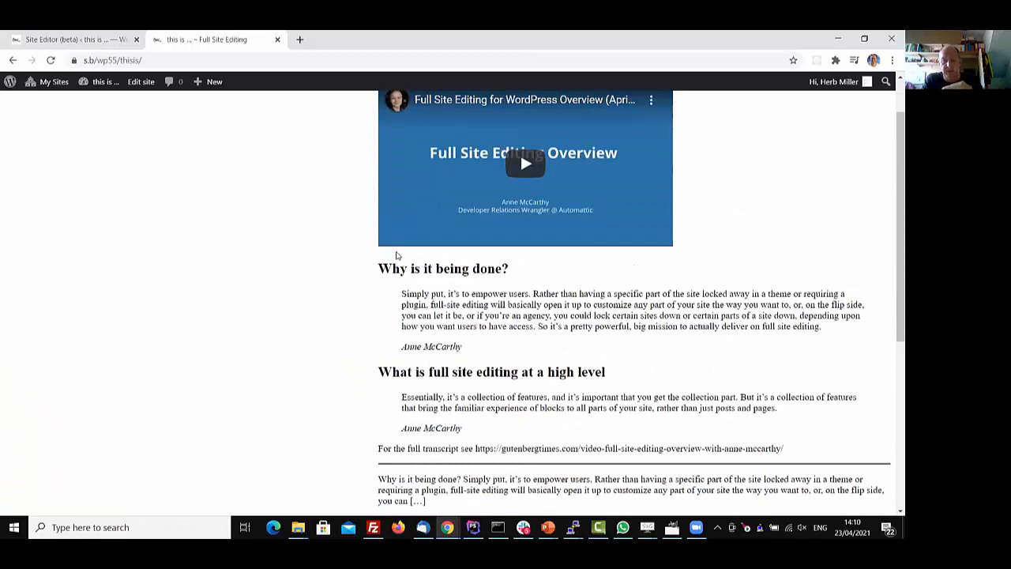
{"action": "scroll", "scroll_direction": "down", "scroll_amount": 3}
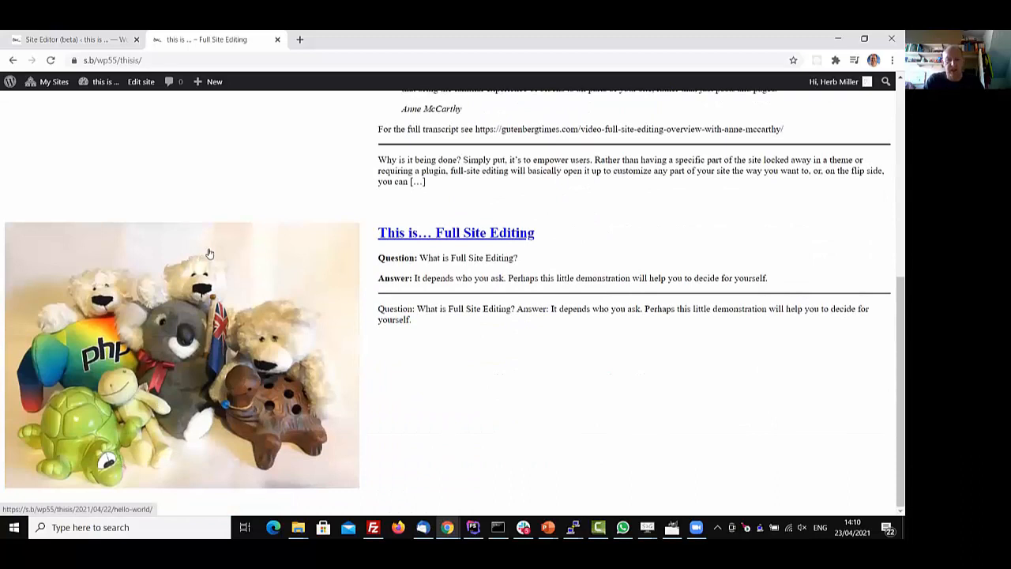